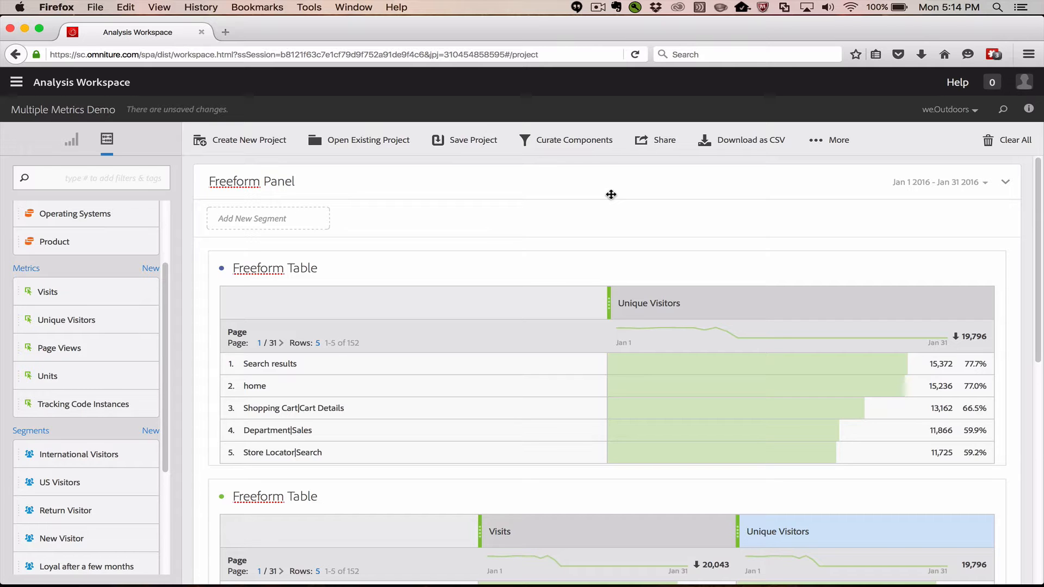
{"action": "mouse_move", "coordinate": [657, 317]}
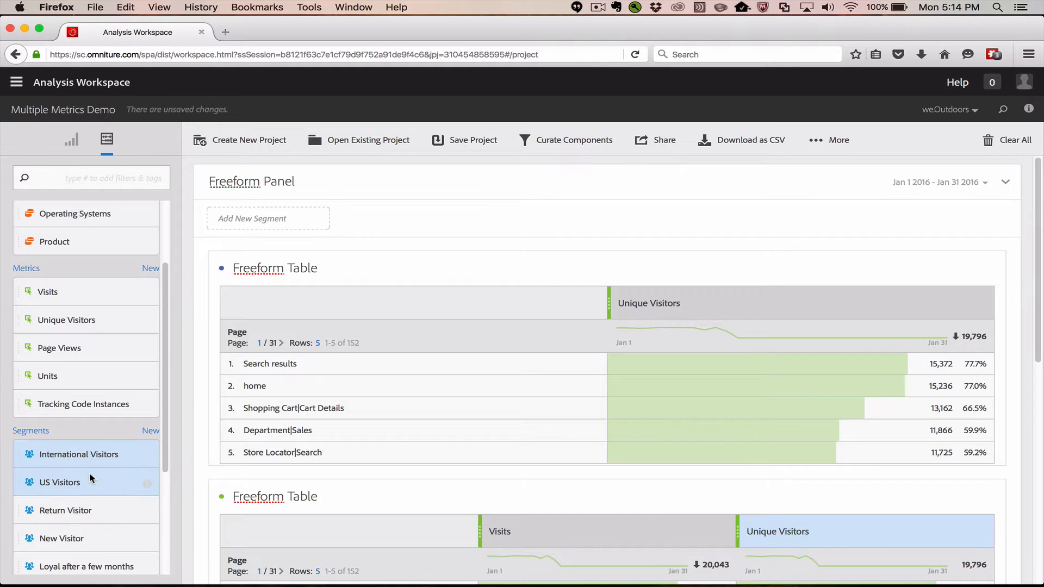
{"action": "mouse_move", "coordinate": [66, 461]}
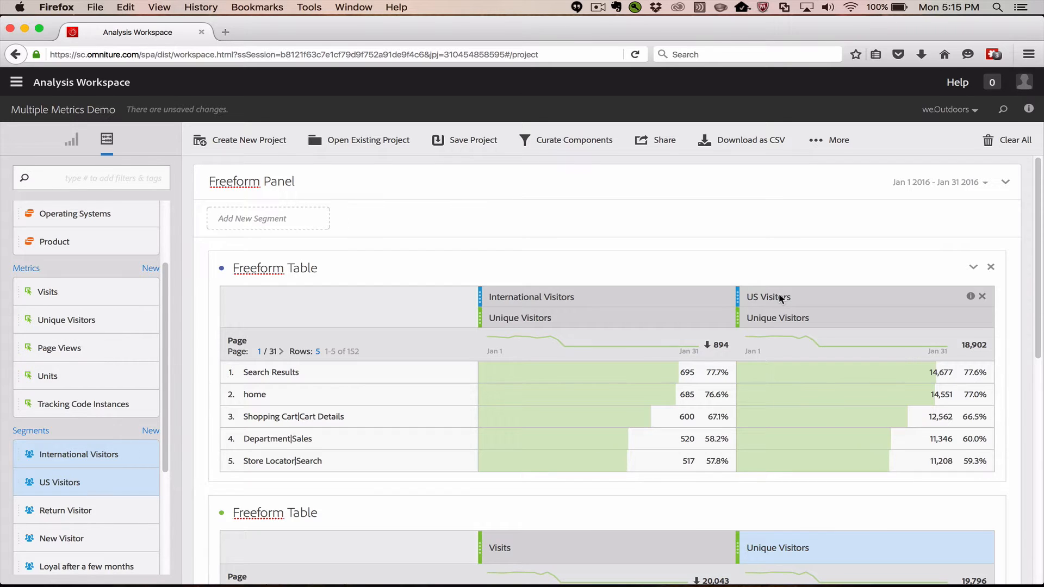
{"action": "mouse_move", "coordinate": [684, 256]}
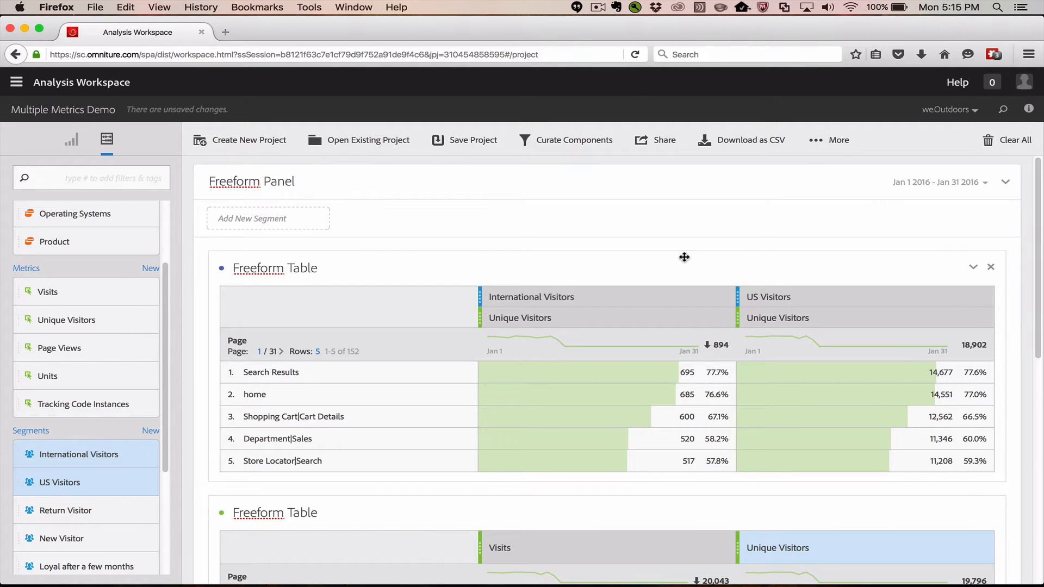
Step: Scroll down to bring the second freeform table with the US Visitors segment into view
{"action": "scroll", "scroll_direction": "down", "scroll_amount": 3}
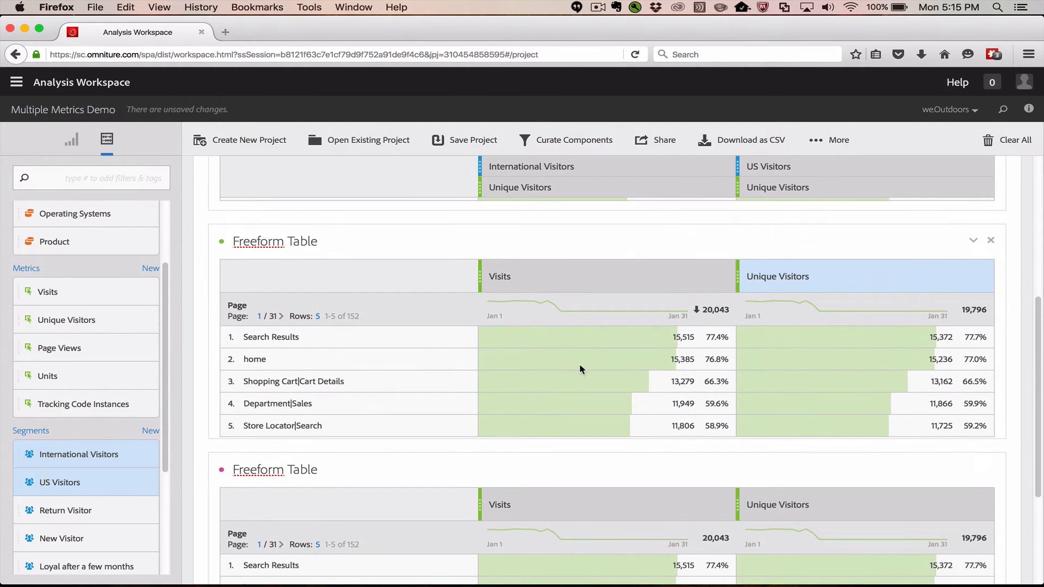
{"action": "scroll", "scroll_direction": "down", "scroll_amount": 3}
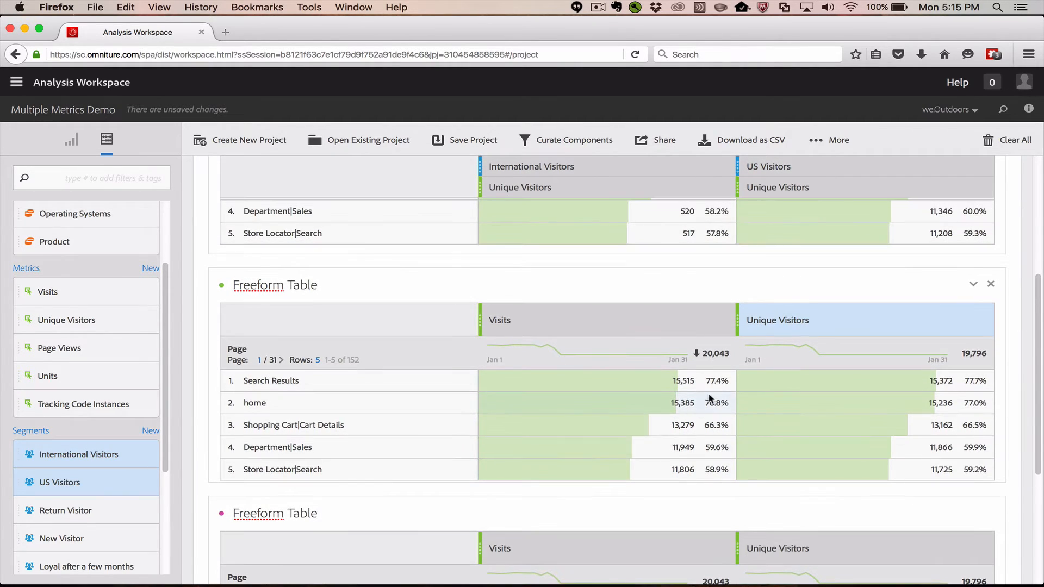
{"action": "mouse_move", "coordinate": [658, 328]}
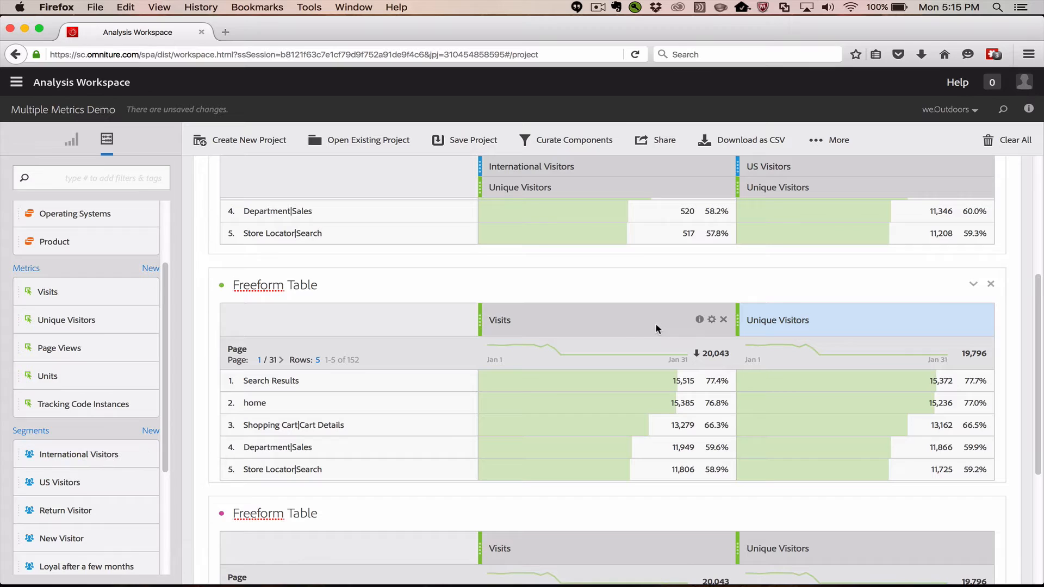
{"action": "mouse_move", "coordinate": [602, 330]}
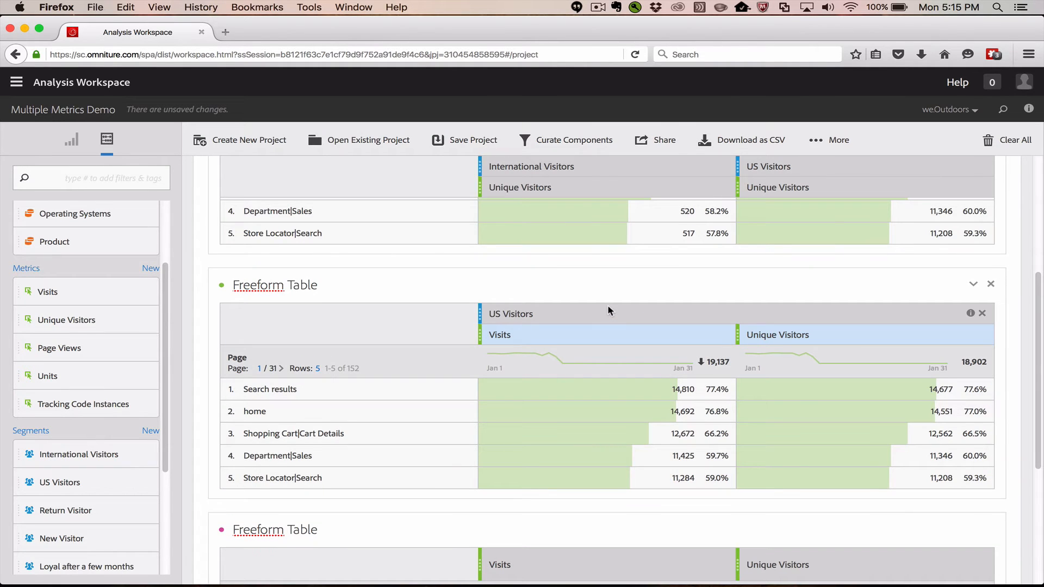
{"action": "mouse_move", "coordinate": [689, 311]}
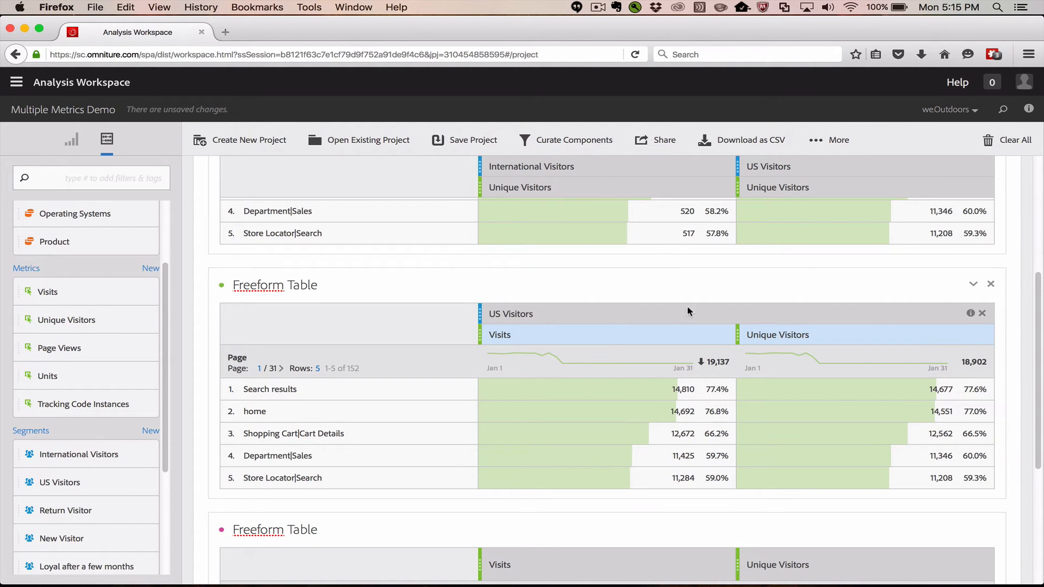
{"action": "mouse_move", "coordinate": [680, 347]}
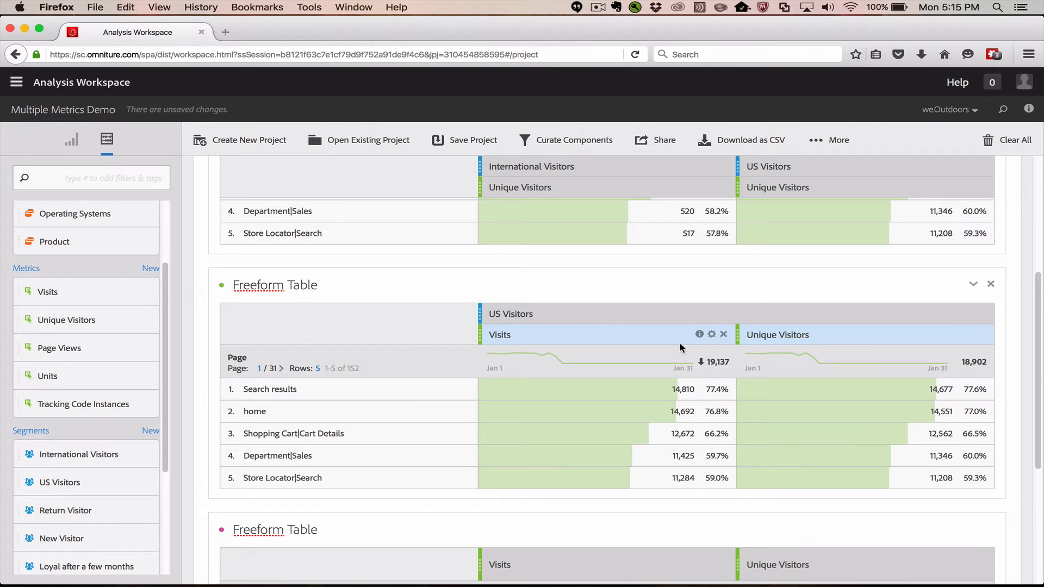
{"action": "scroll", "scroll_direction": "down", "scroll_amount": 3}
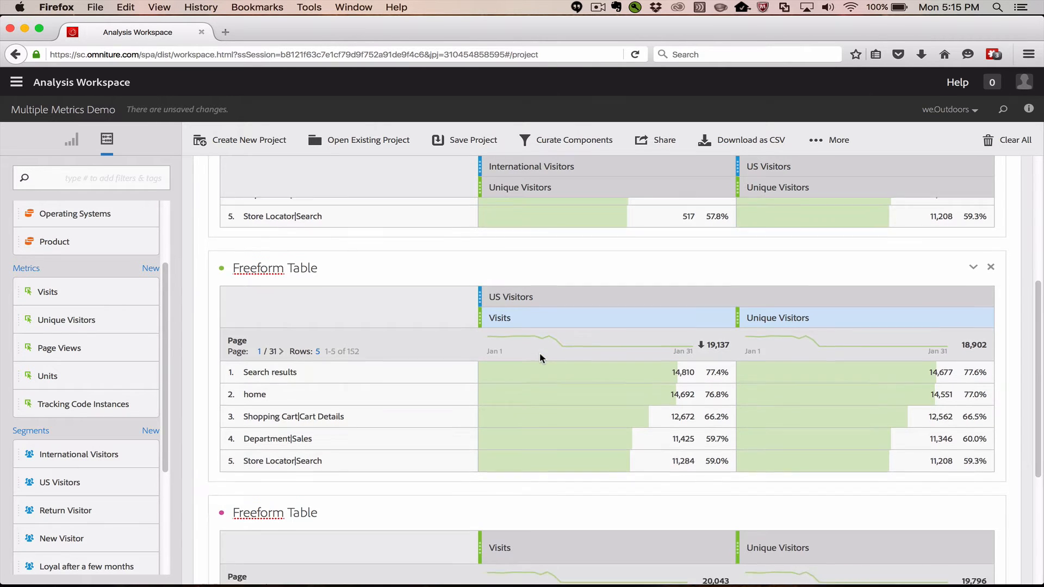
Step: Scroll down to the third freeform table listing Visits and Unique Visitors by page
{"action": "scroll", "scroll_direction": "down", "scroll_amount": 3}
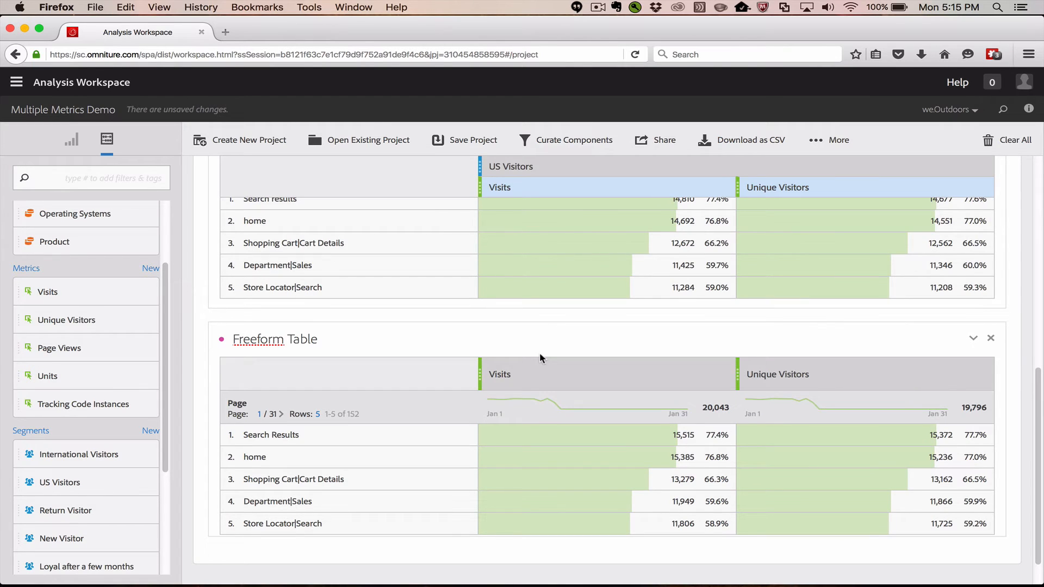
{"action": "mouse_move", "coordinate": [561, 374]}
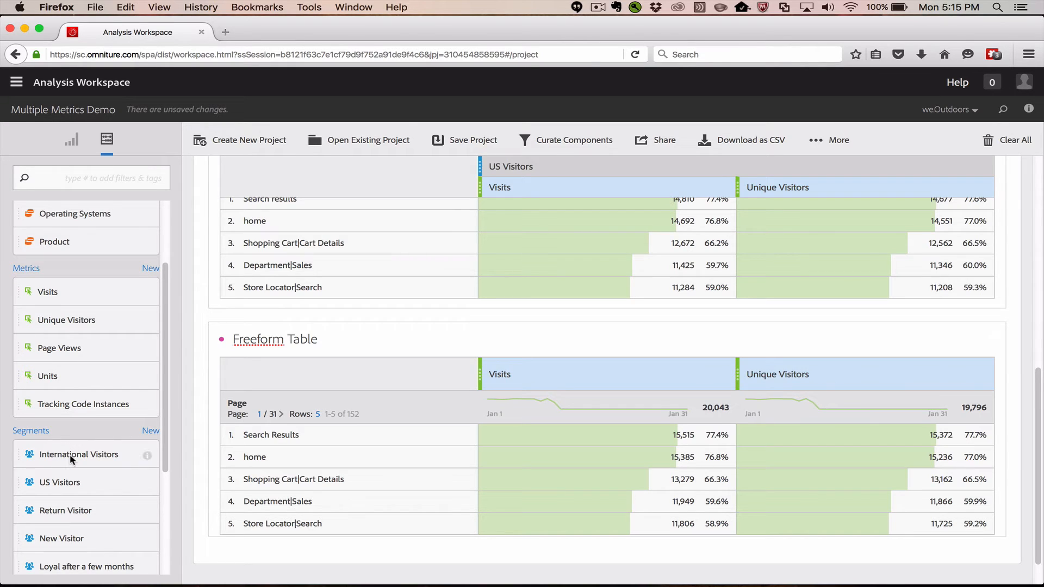
{"action": "mouse_move", "coordinate": [170, 468]}
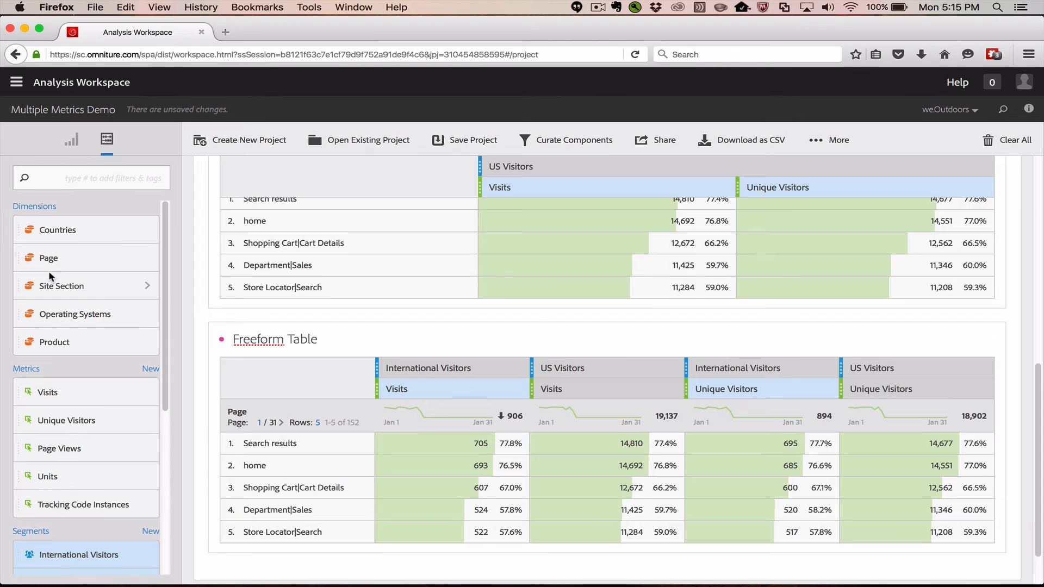
Step: Expand the Countries dimension and add United States, Canada and United Kingdom to the third table's columns
{"action": "left_click", "coordinate": [58, 230]}
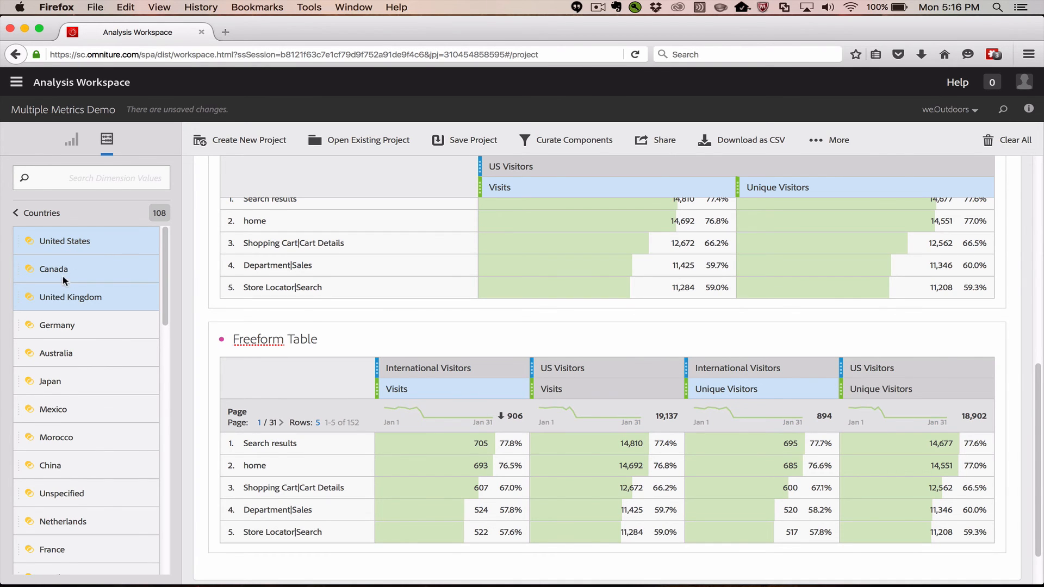
{"action": "left_click_drag", "start_coordinate": [54, 268], "coordinate": [413, 376]}
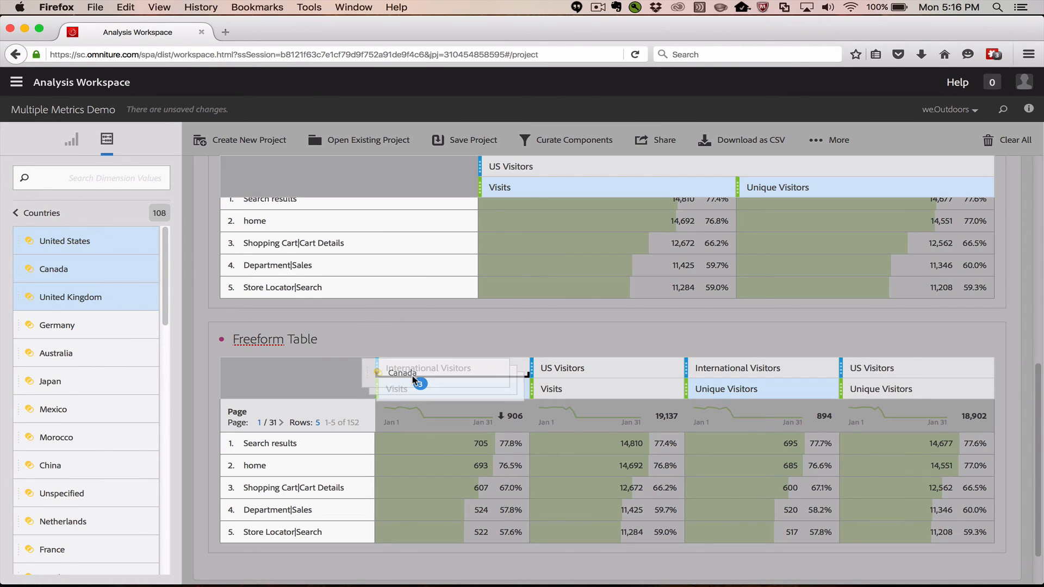